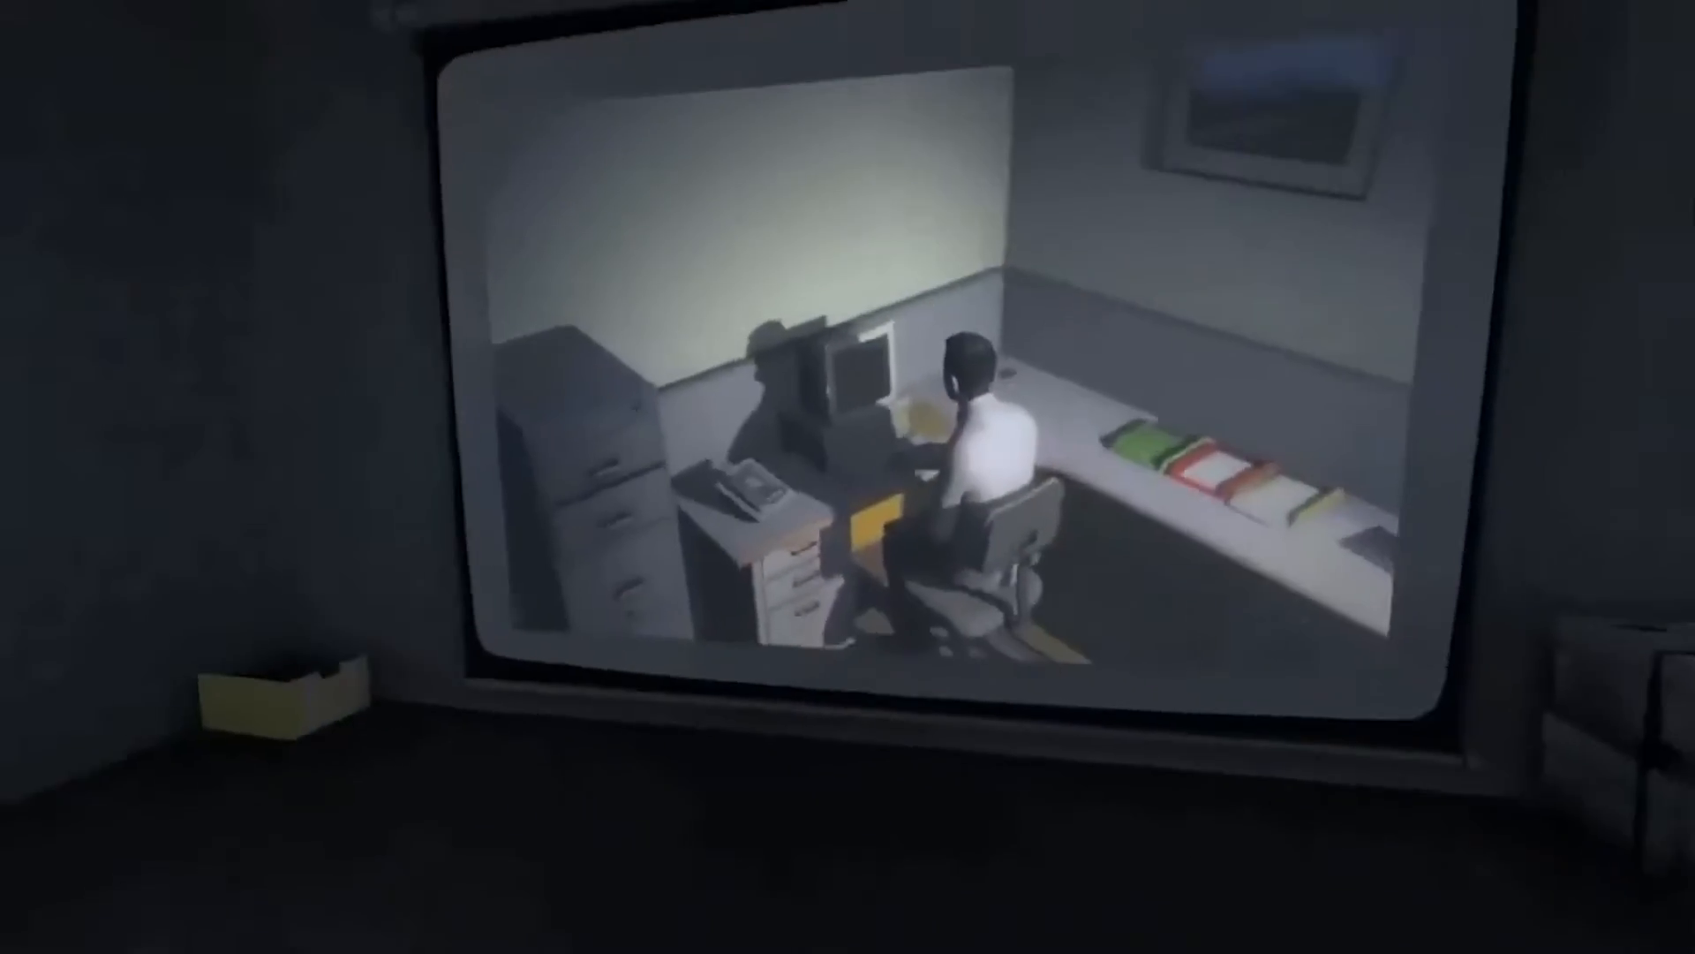
pyautogui.hscroll(3)
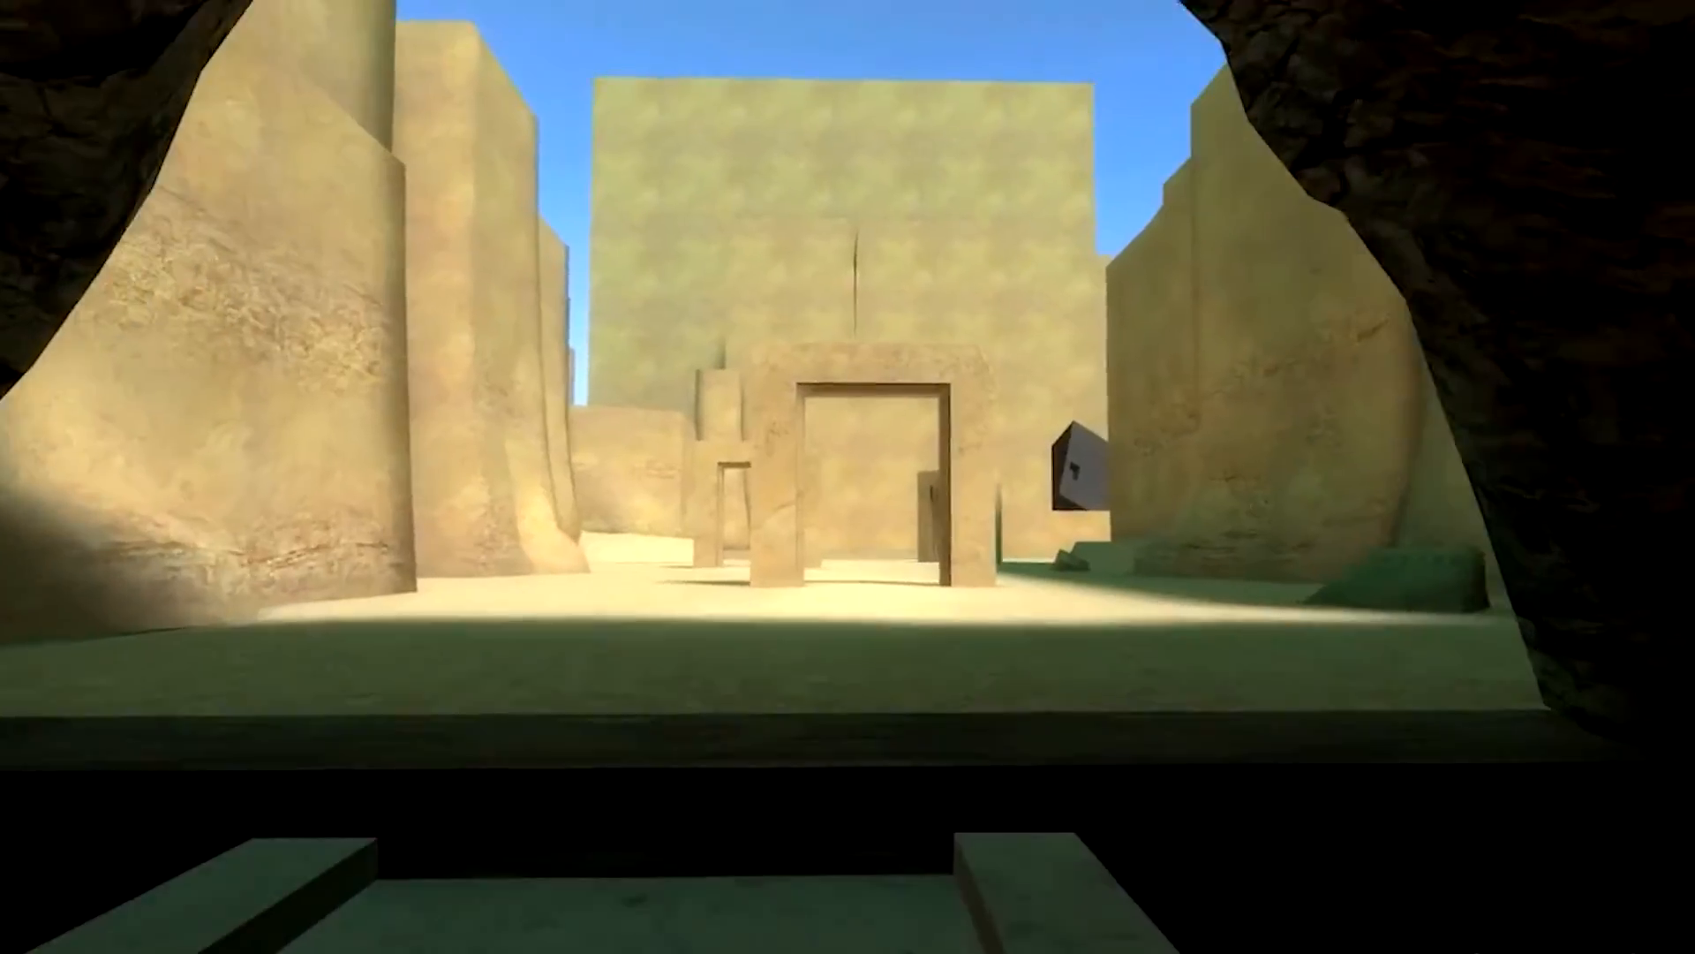
pyautogui.moveTo(848, 325)
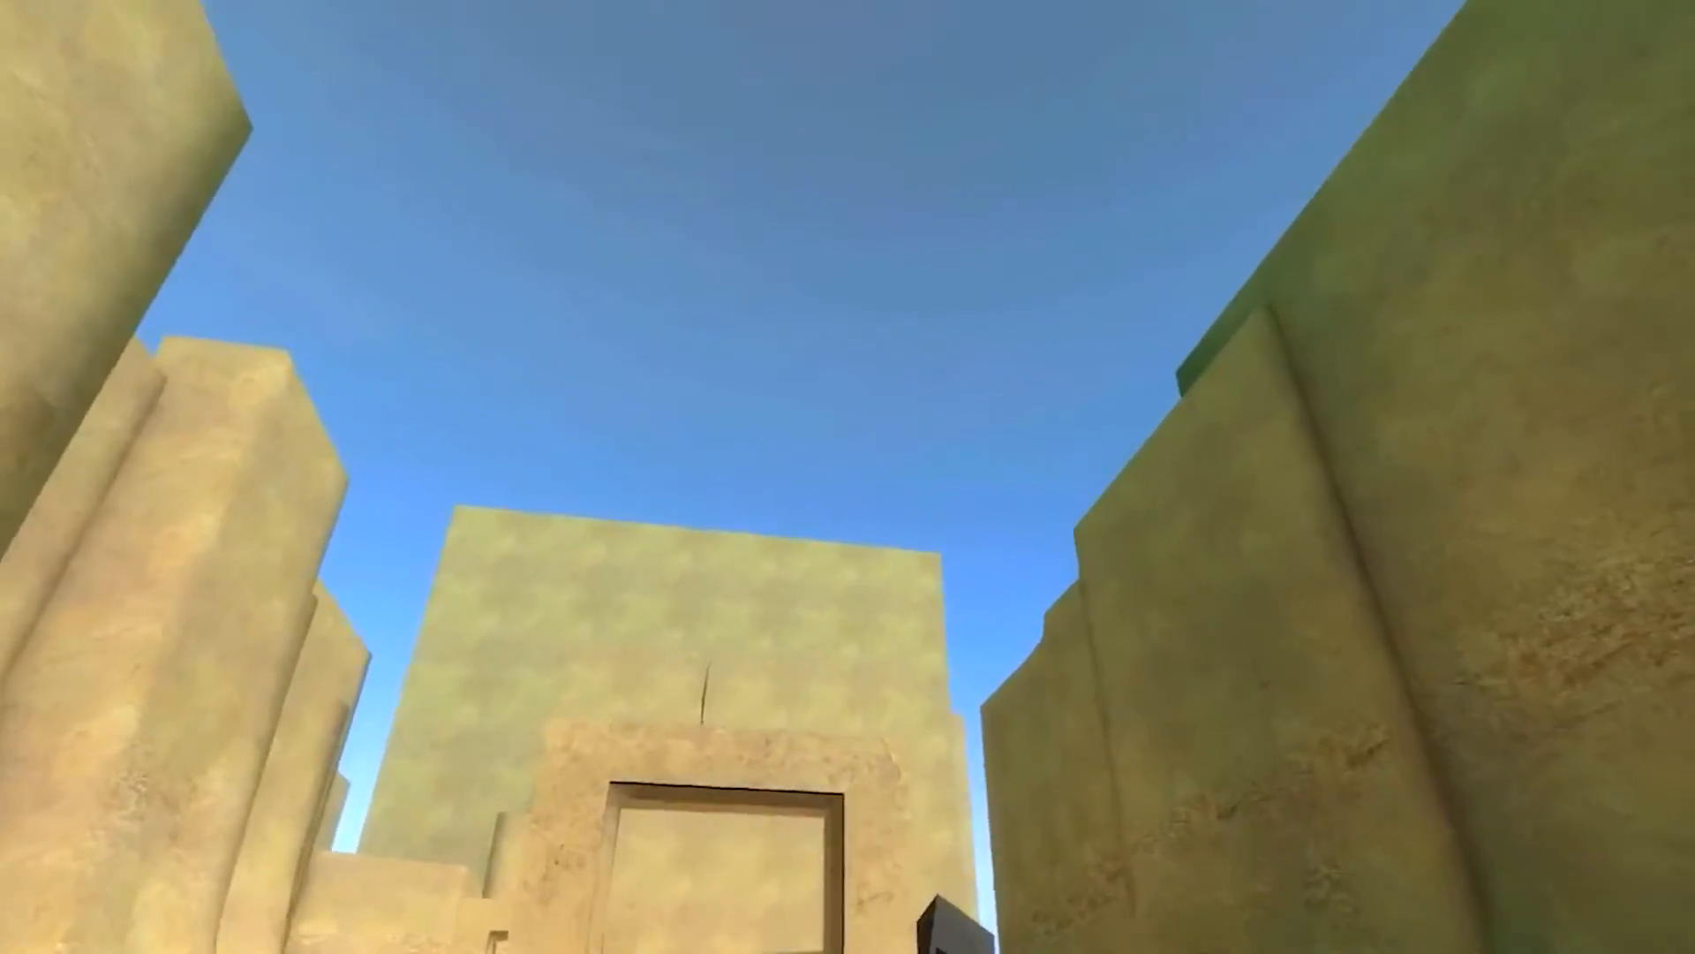
pyautogui.moveTo(848, 476)
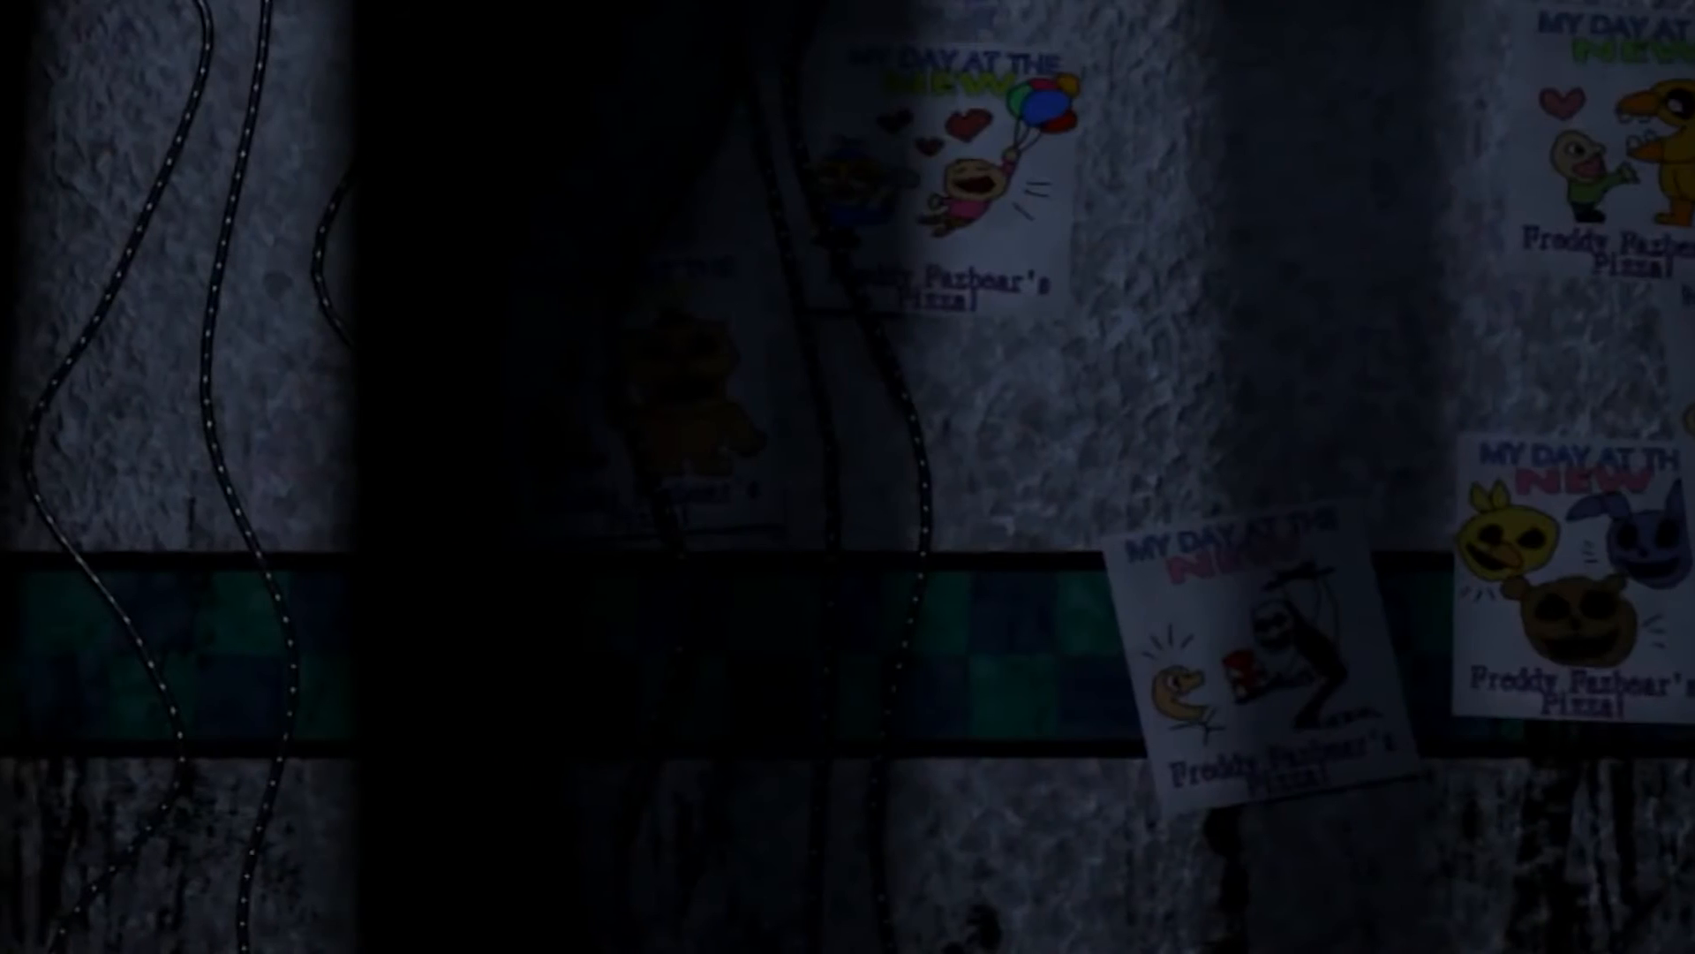
pyautogui.hscroll(3)
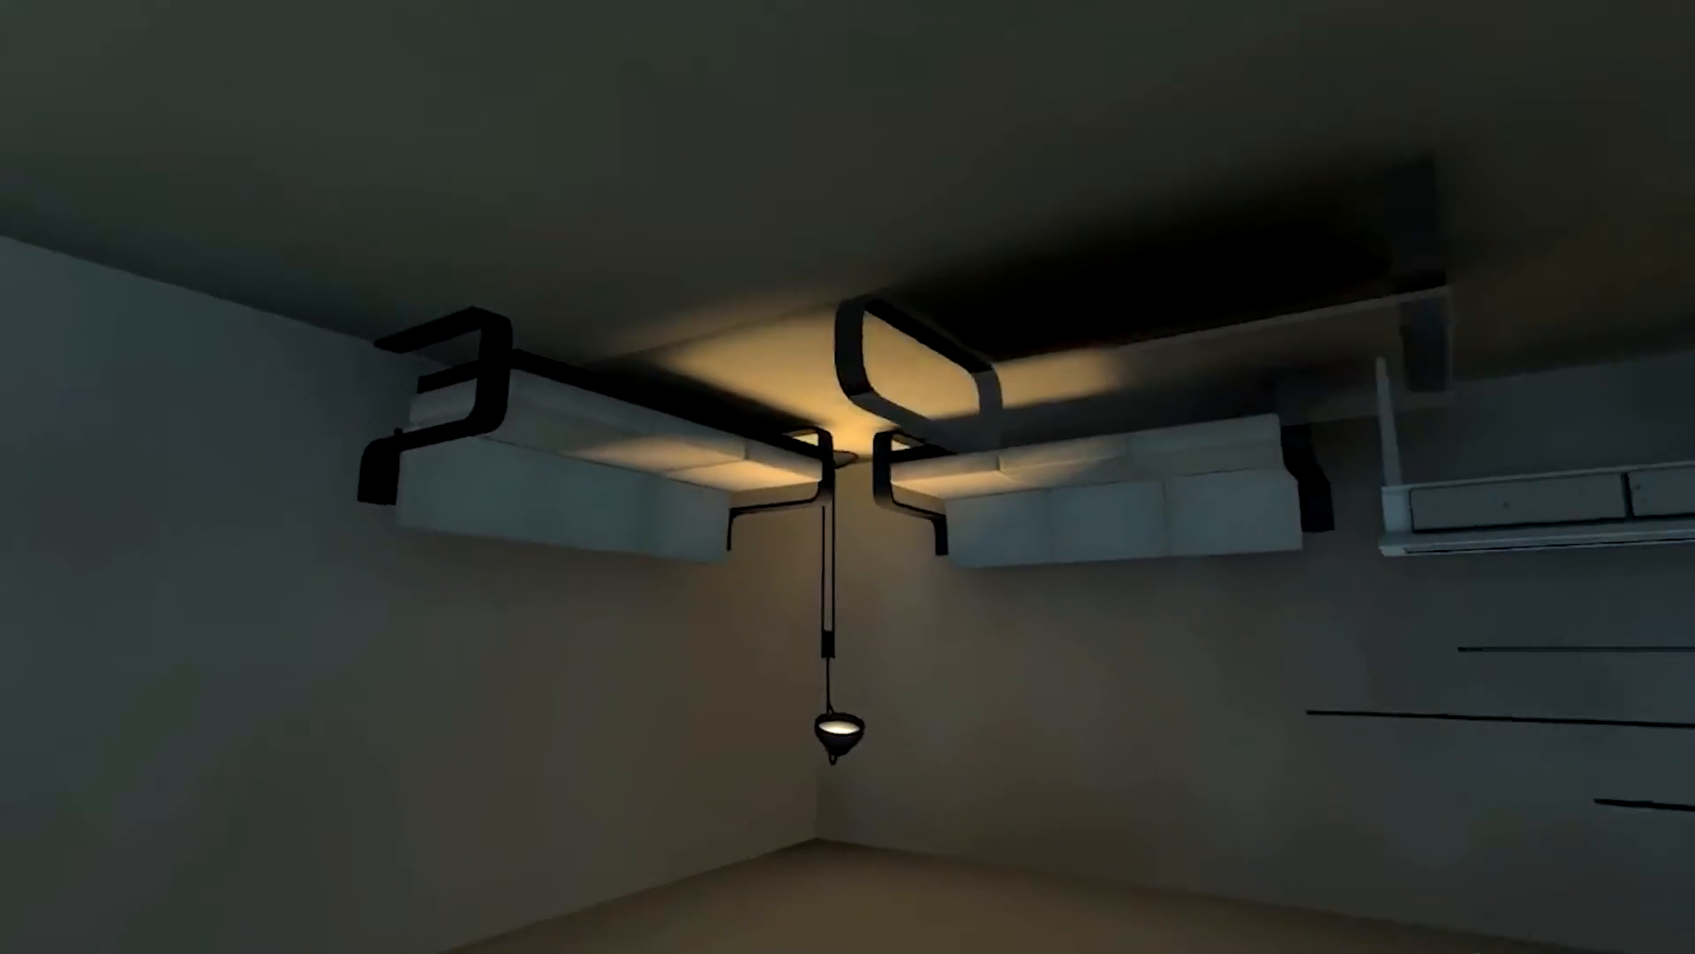
pyautogui.moveTo(848, 477)
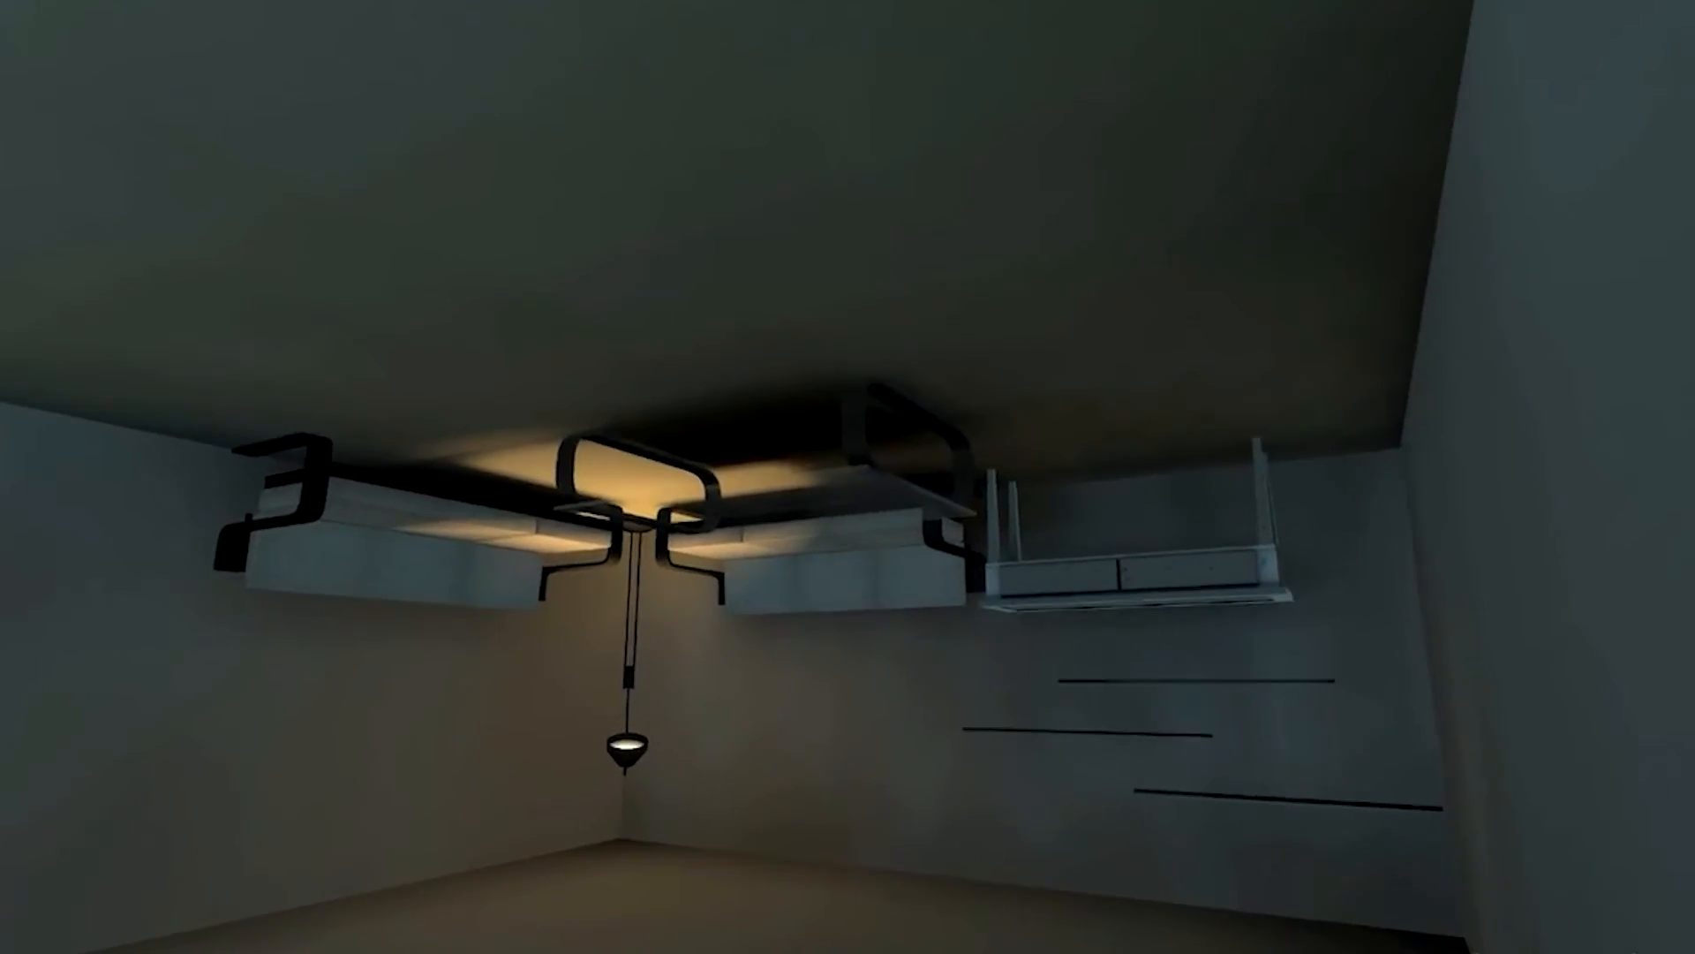